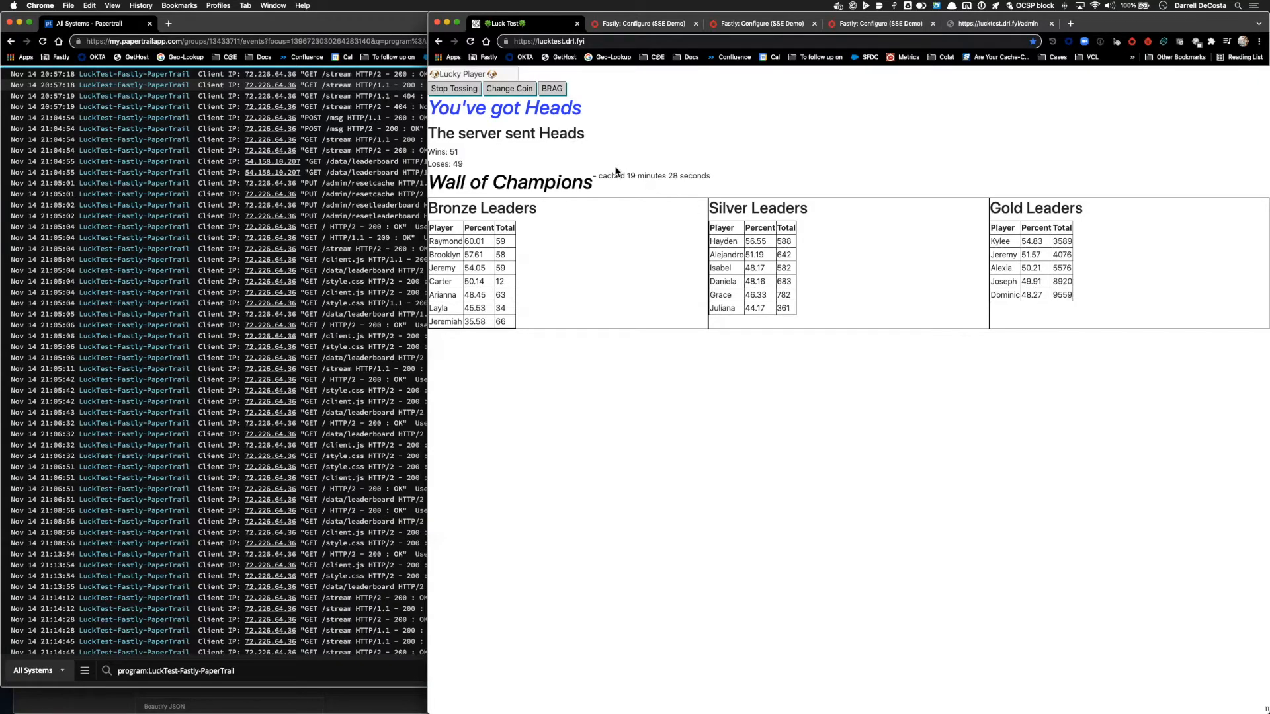
Brag the Lucky Player's coin-flip record to the leaderboard while tosses continue.
click(508, 89)
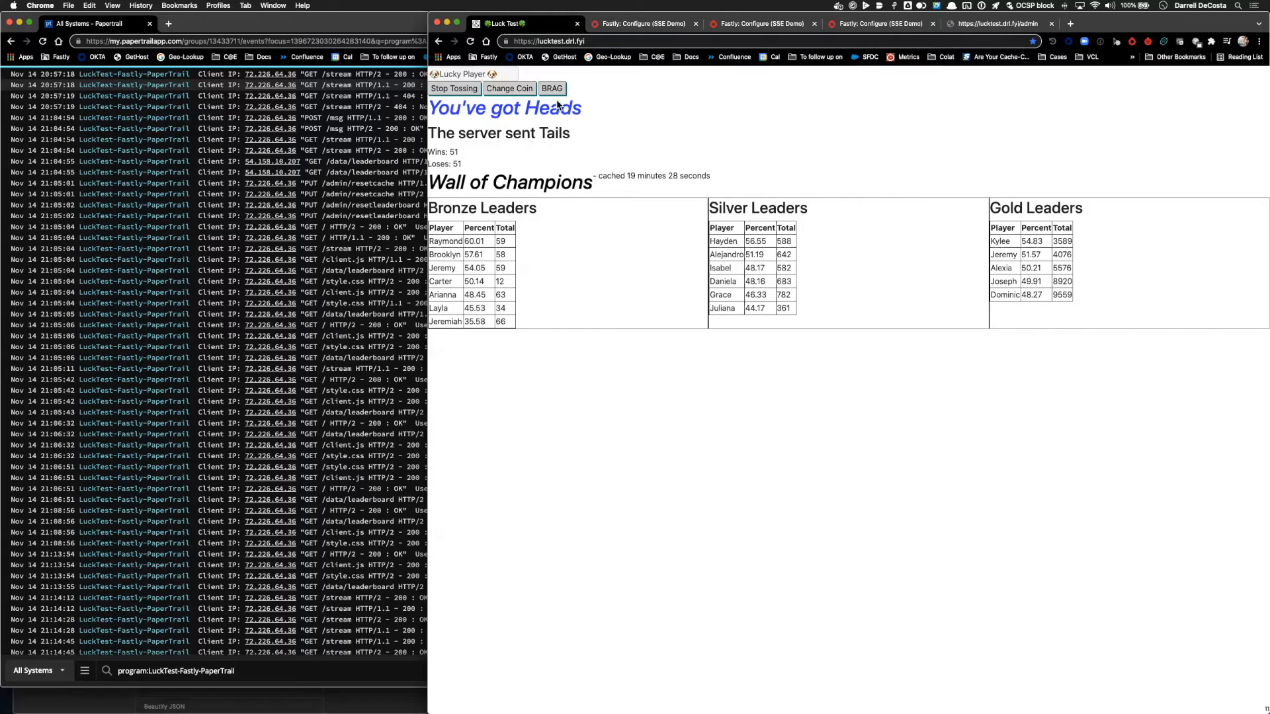
click(551, 89)
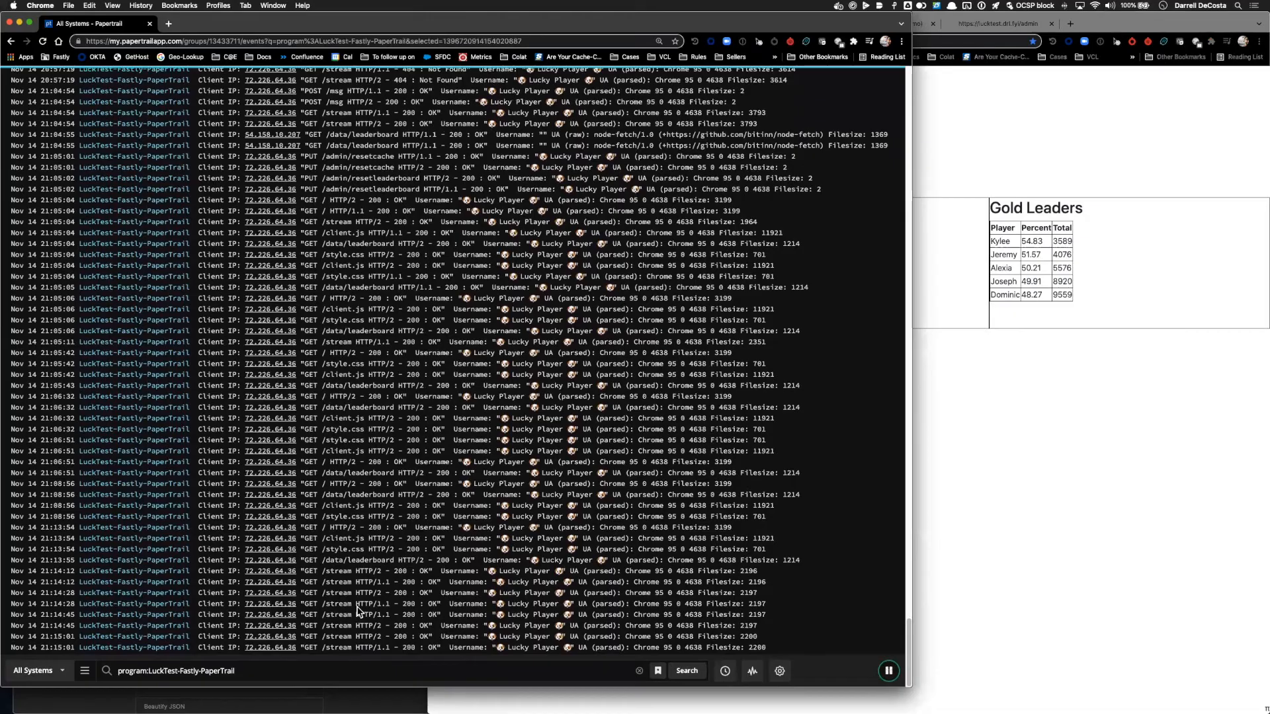
Reveal the newest Papertrail lines and pick out msg in the POST /msg score line.
scroll(down, 3)
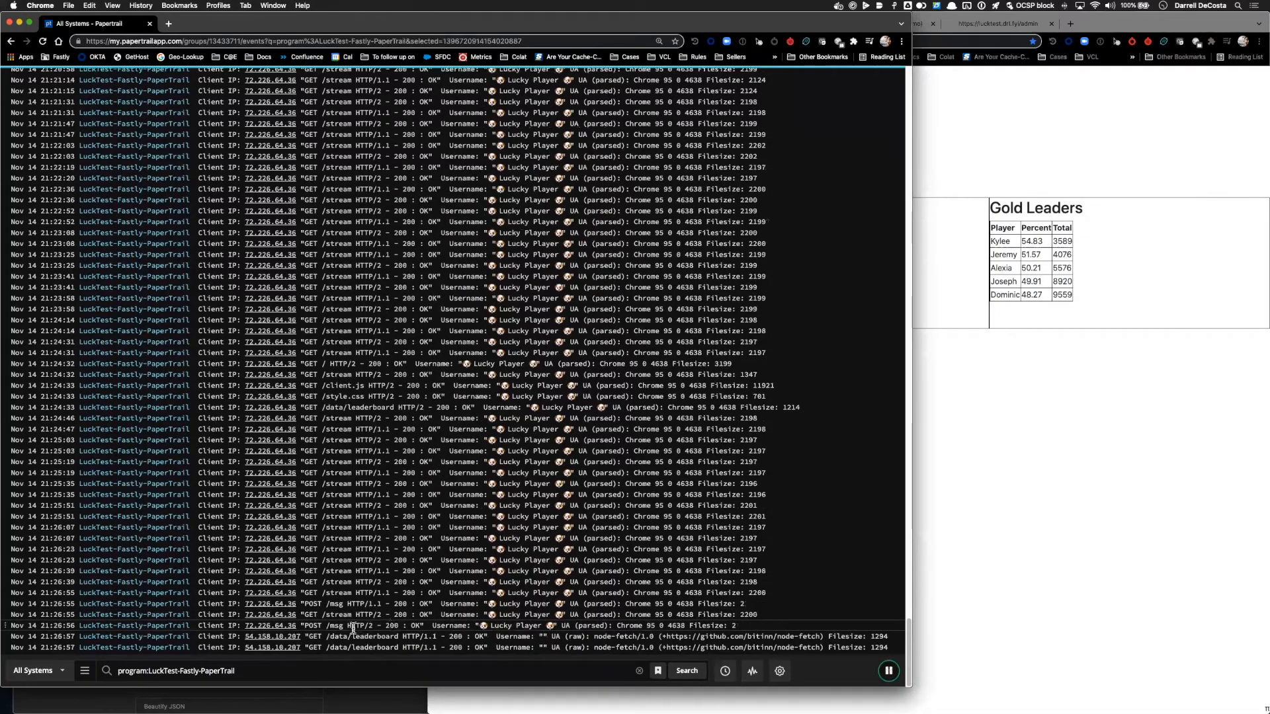
double_click(332, 626)
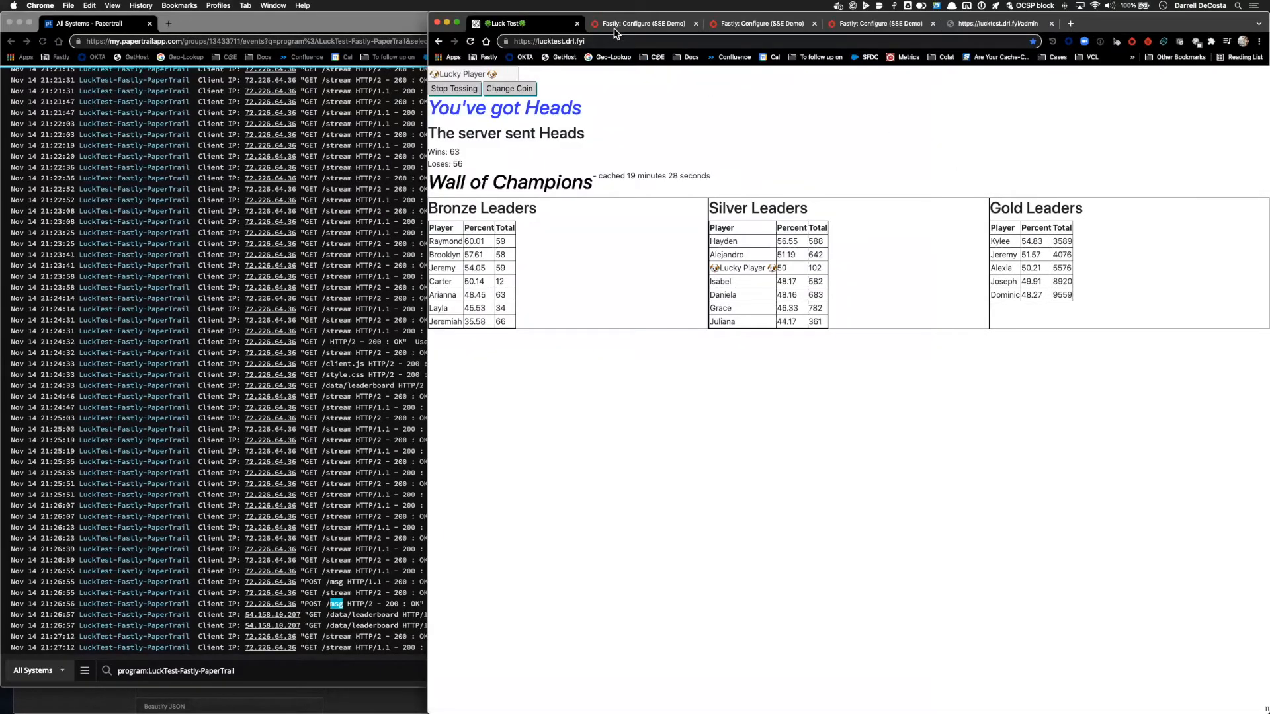
Browse the logging endpoint types offered for the SSE Demo service.
click(640, 24)
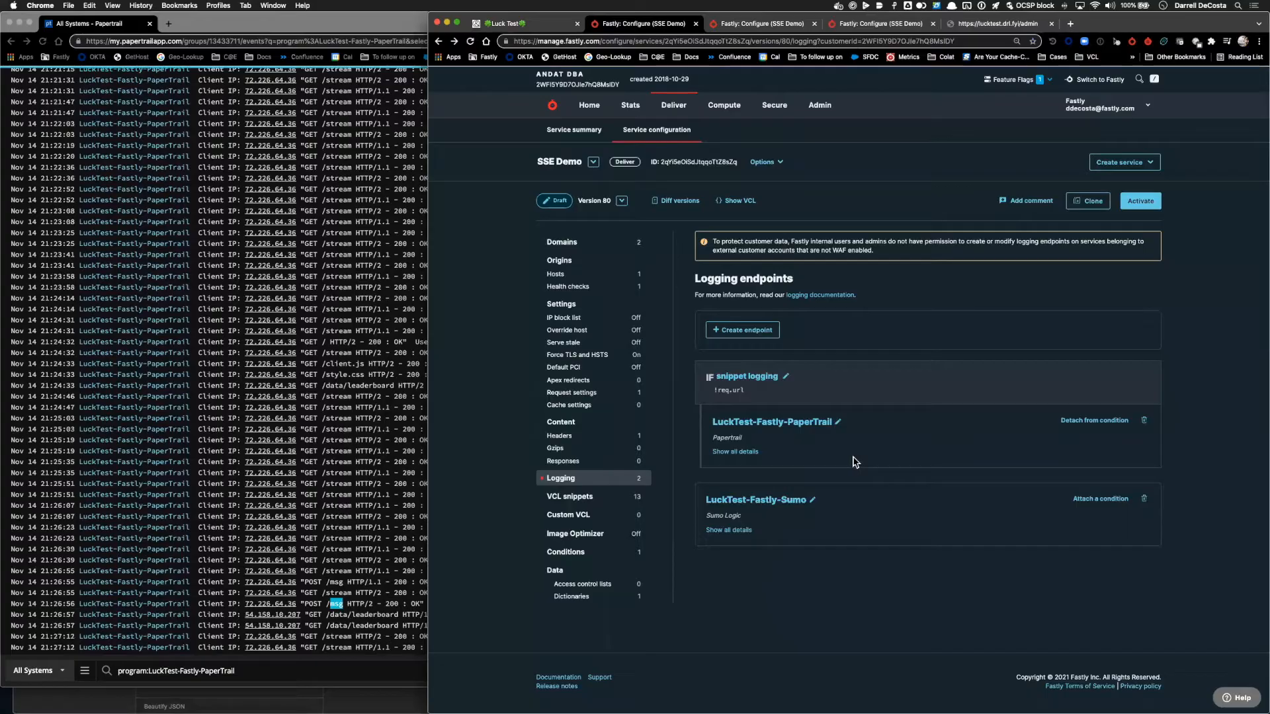
mouse_move(759, 361)
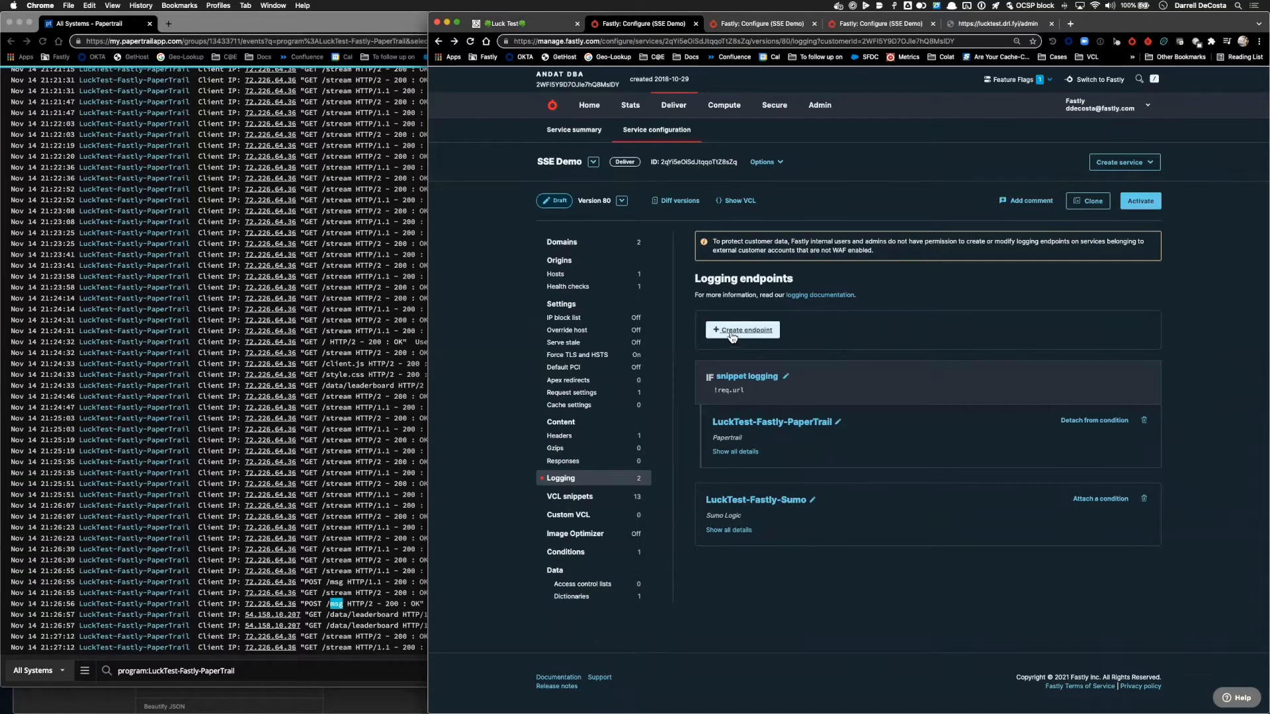
click(742, 329)
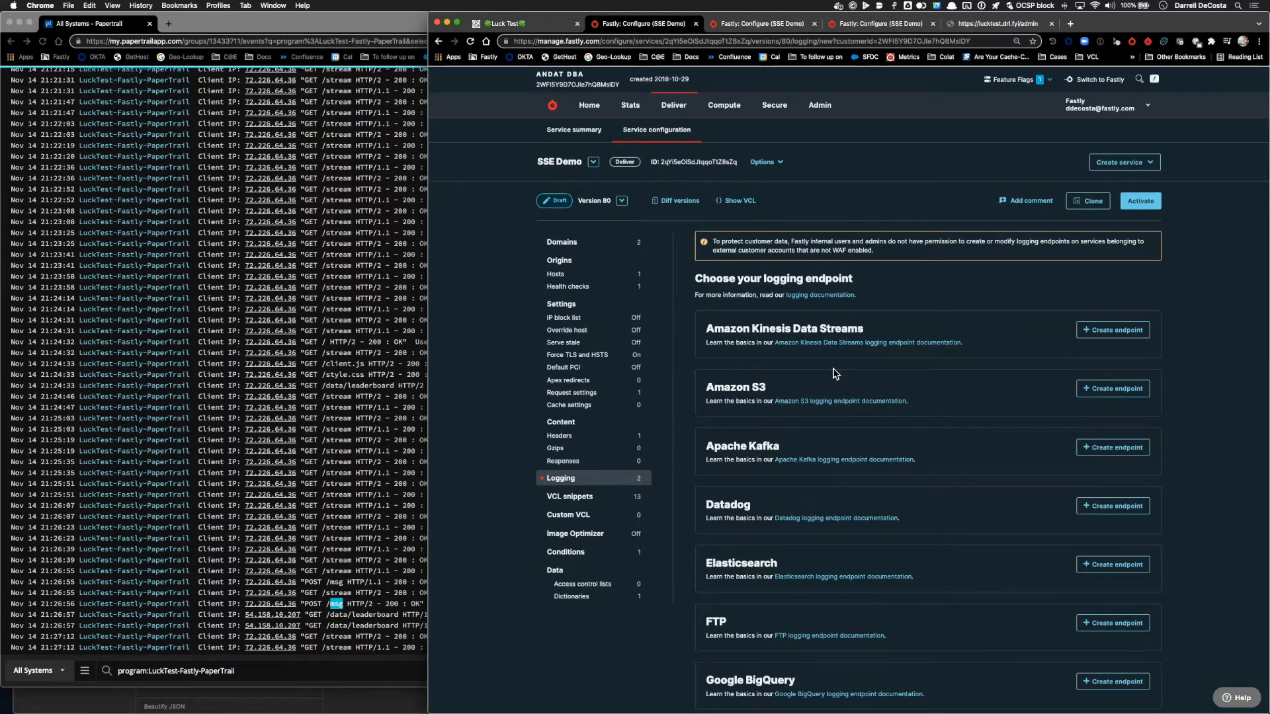
scroll(down, 3)
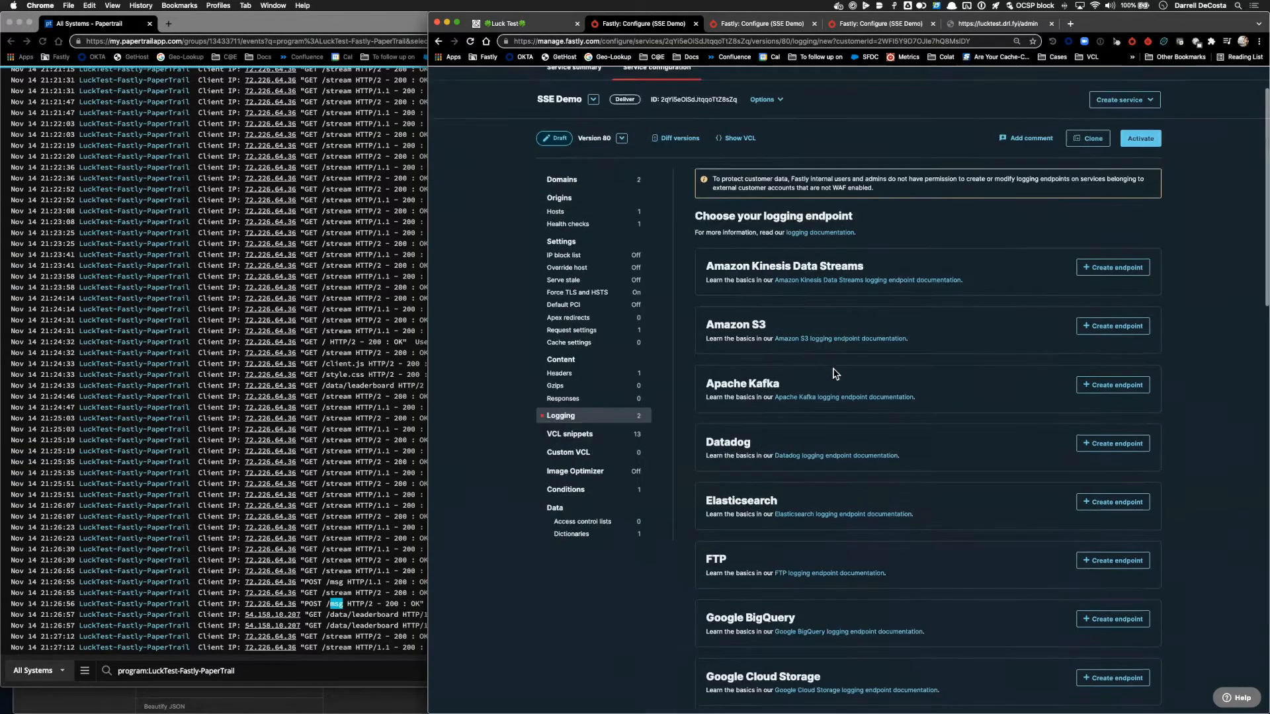
scroll(down, 3)
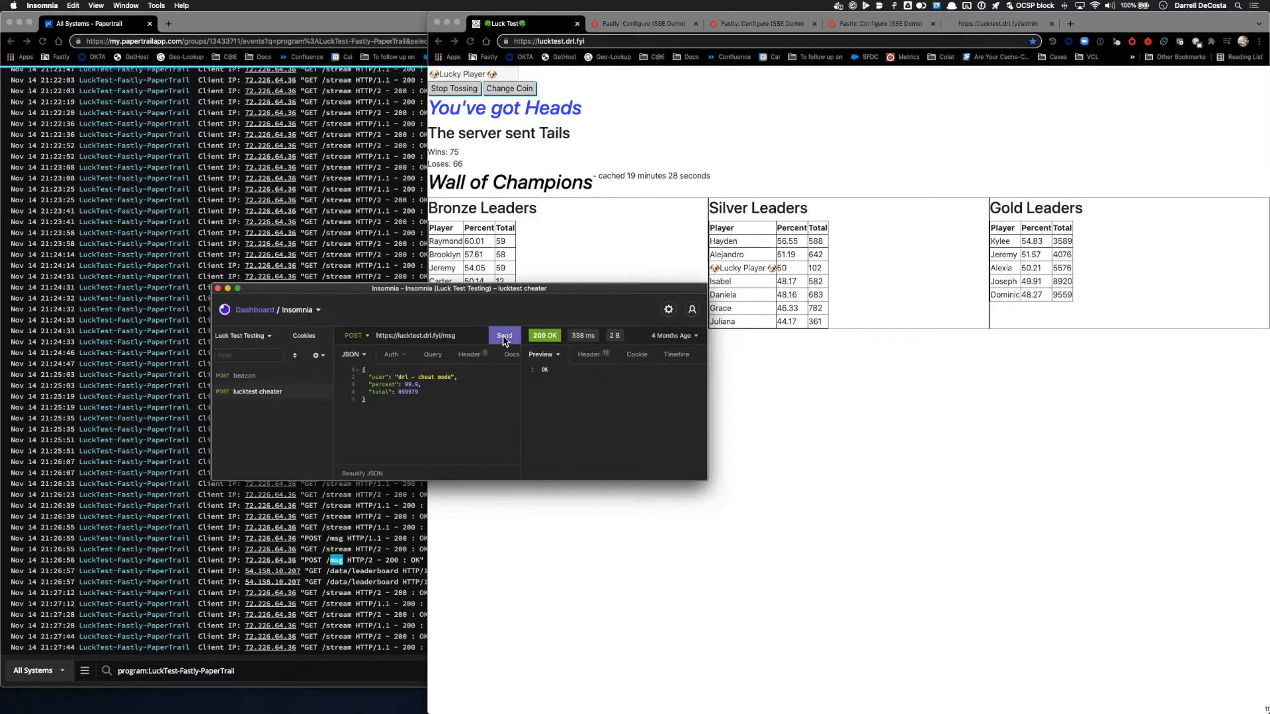
Send the lucktest cheater POST to the msg endpoint, getting 200 OK.
click(503, 334)
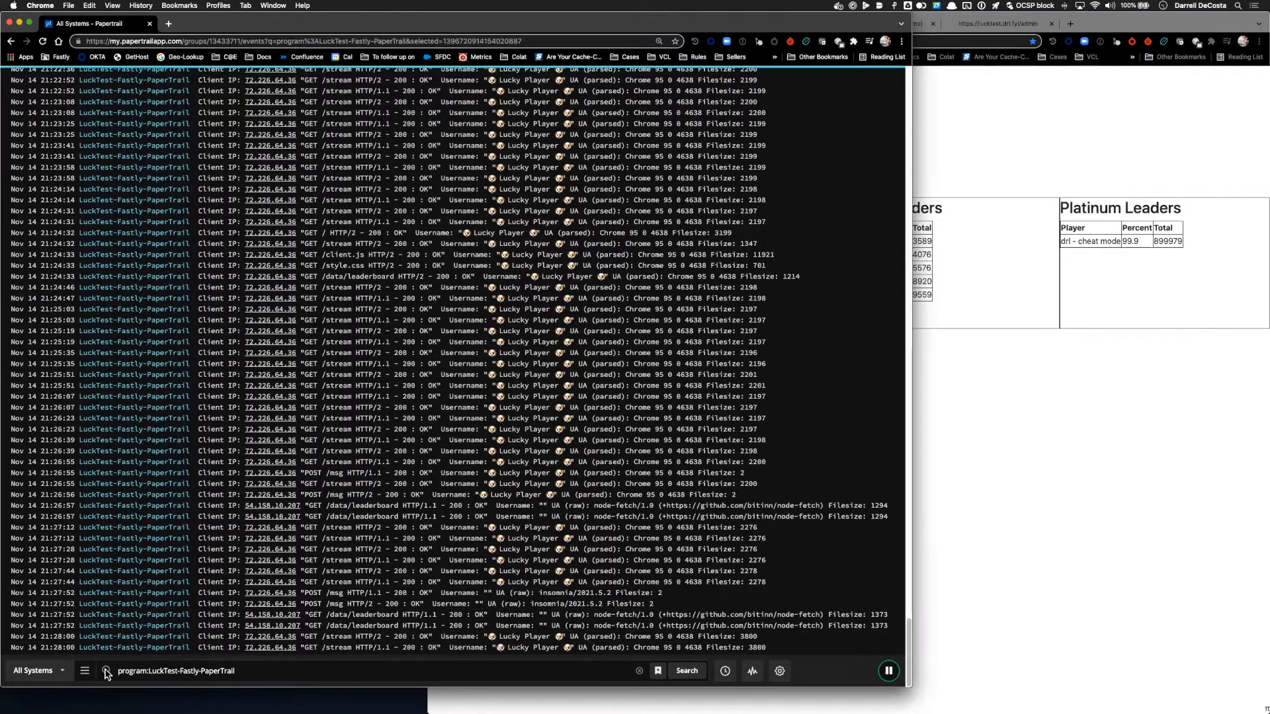
Start the Papertrail query for the POST /msg 200 OK with empty username and raw UA.
click(85, 670)
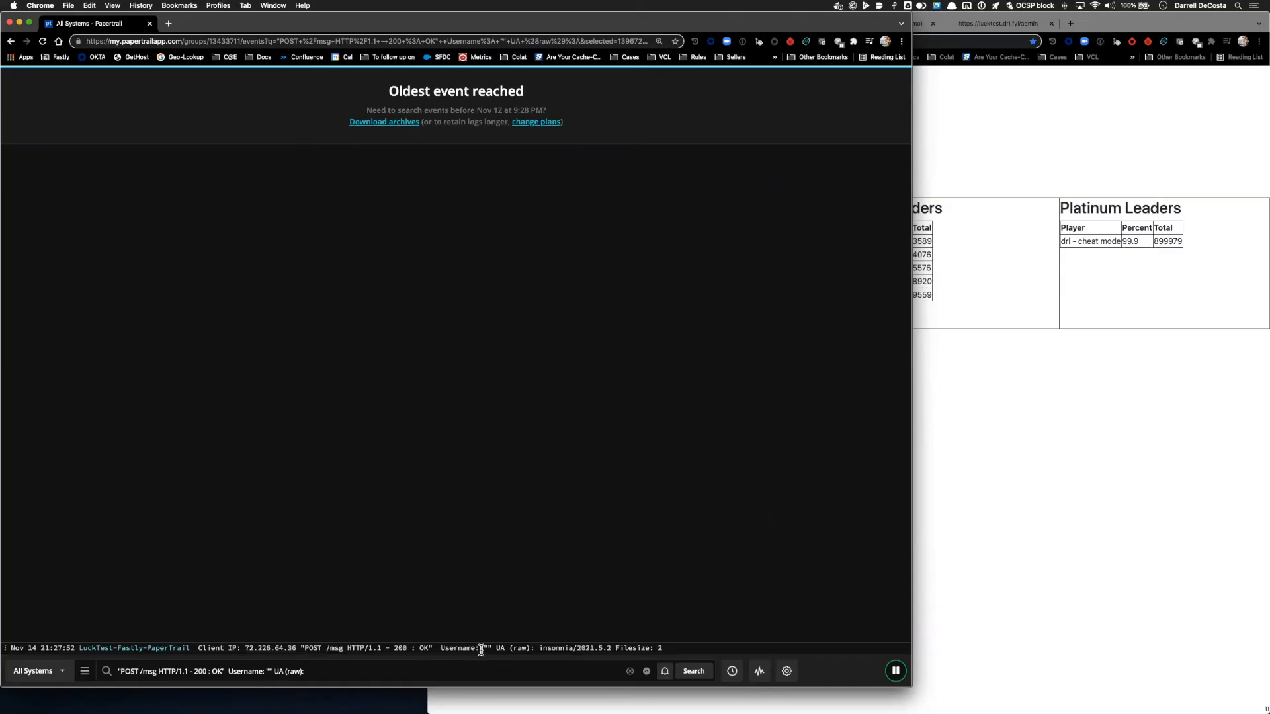
mouse_move(542, 650)
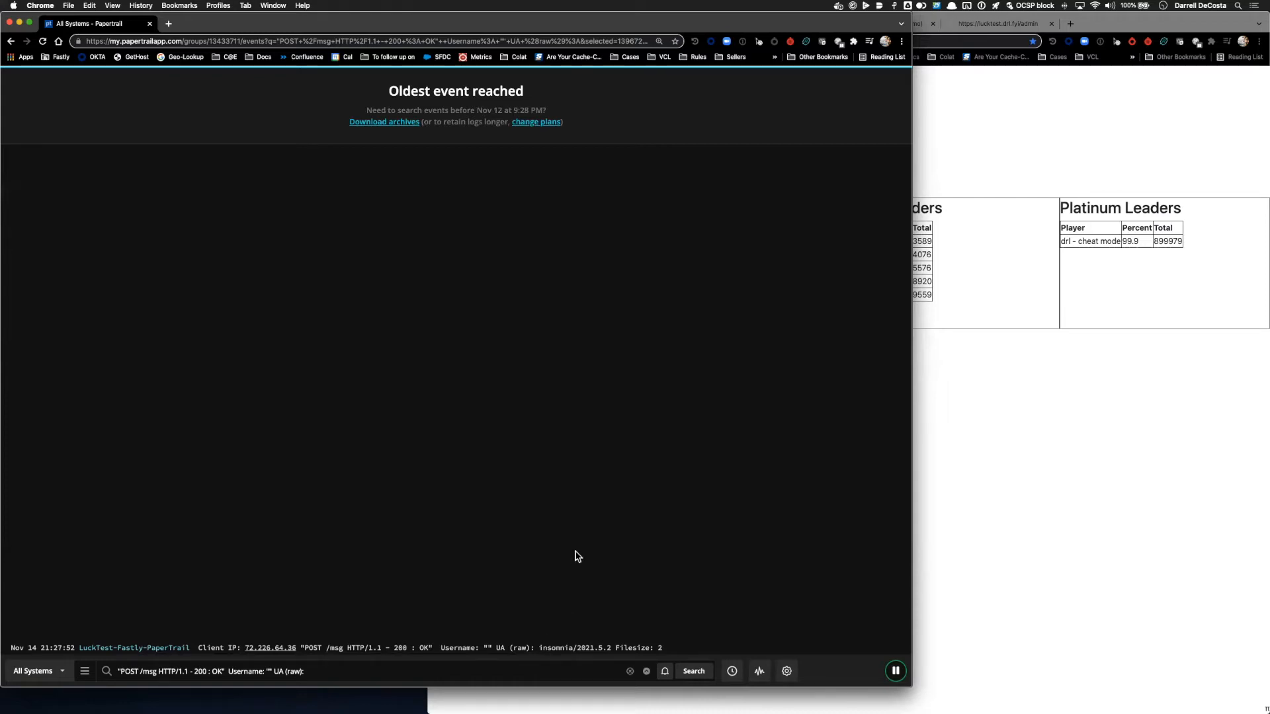
mouse_move(546, 538)
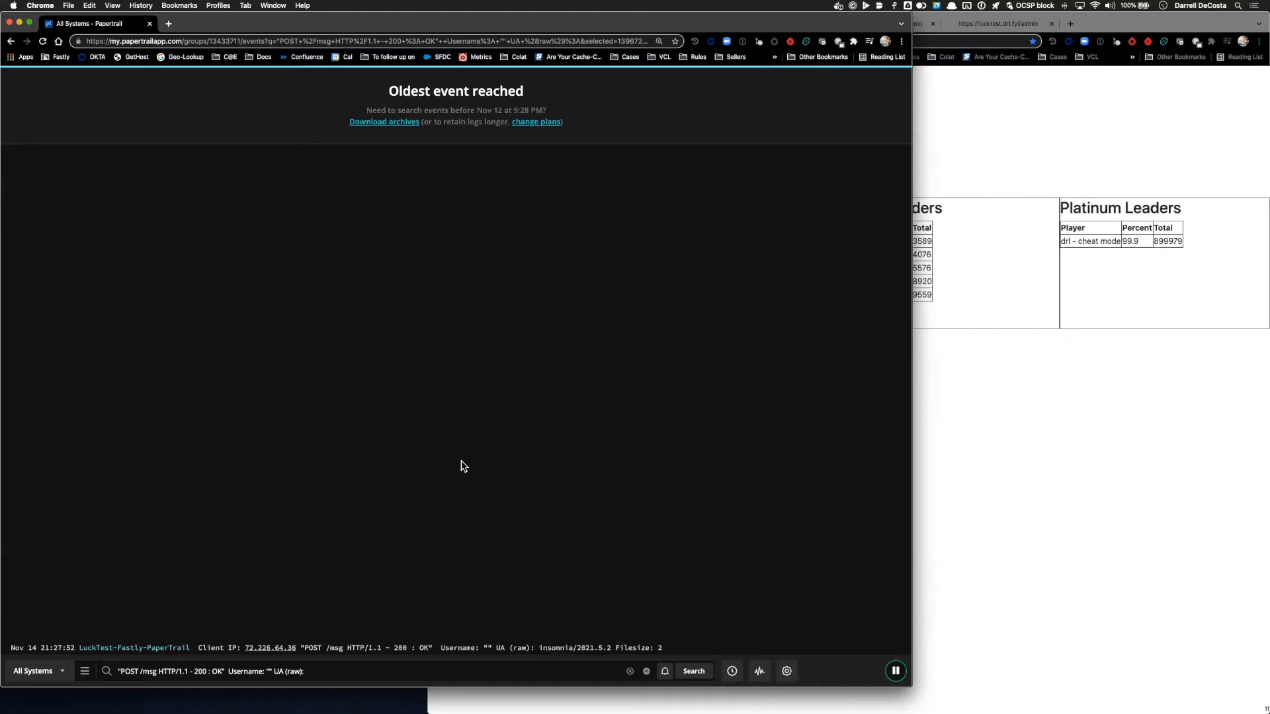
mouse_move(1001, 408)
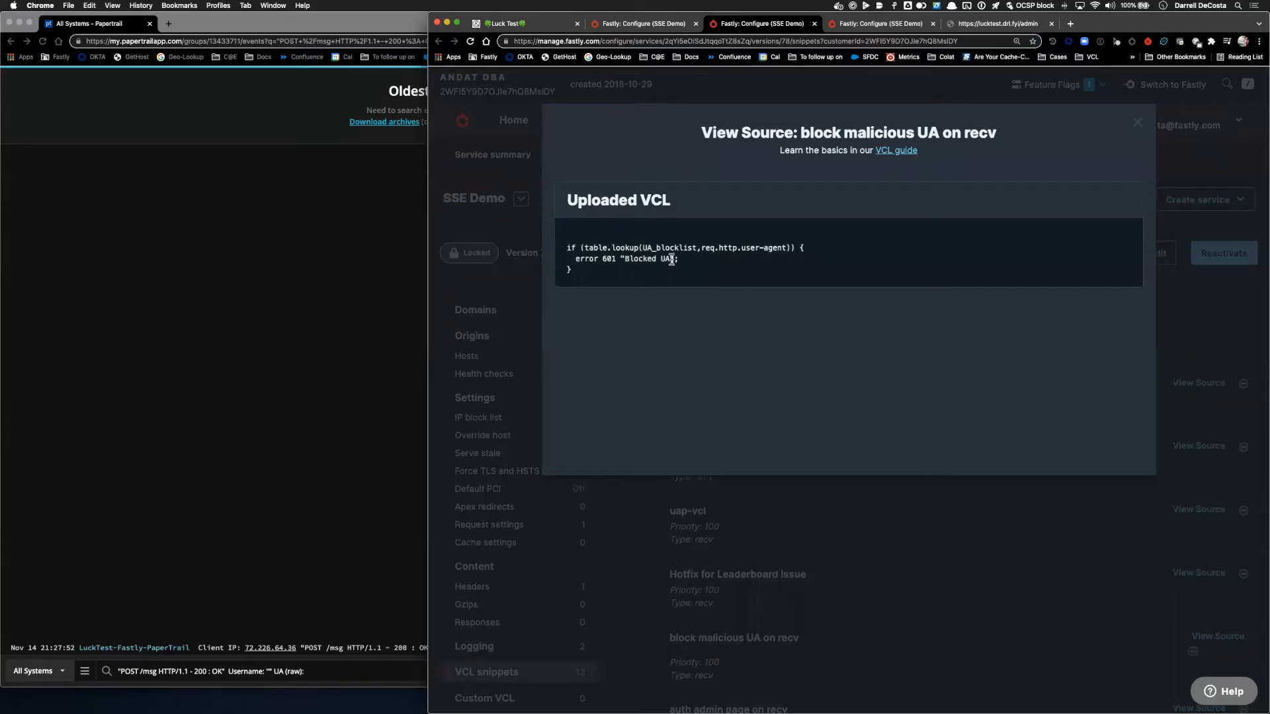
mouse_move(733, 248)
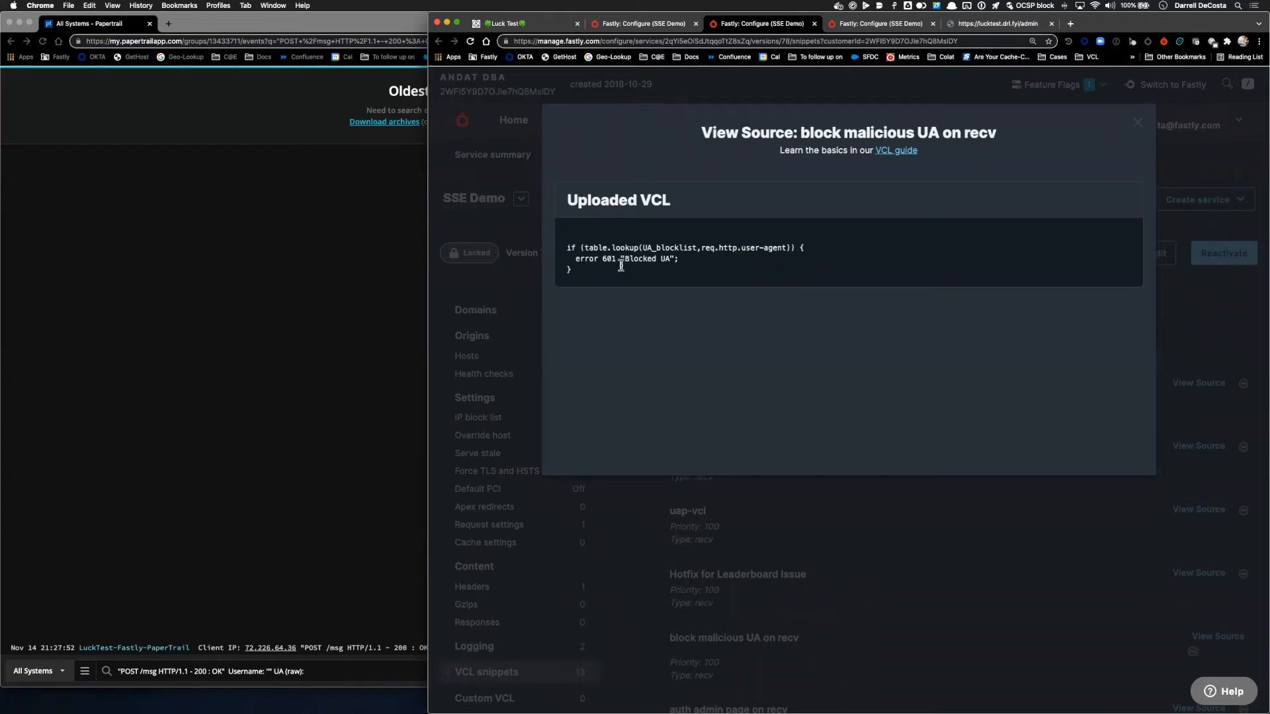
mouse_move(859, 32)
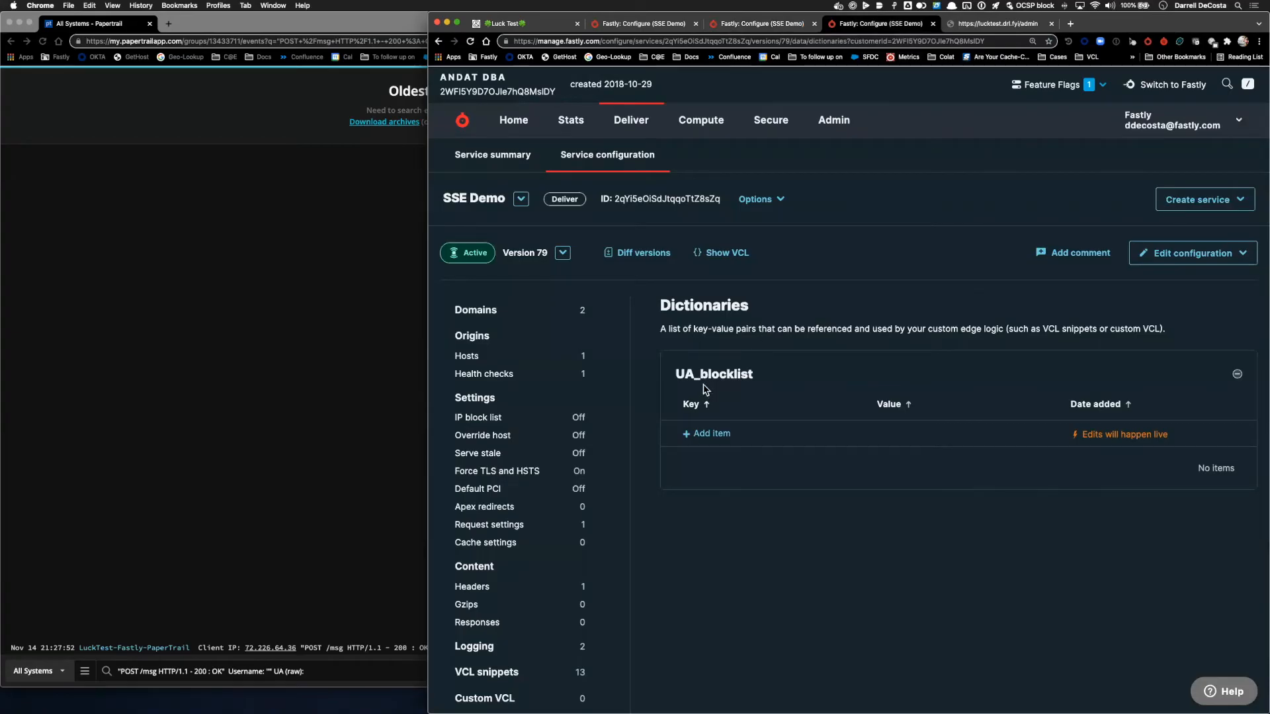
mouse_move(703, 389)
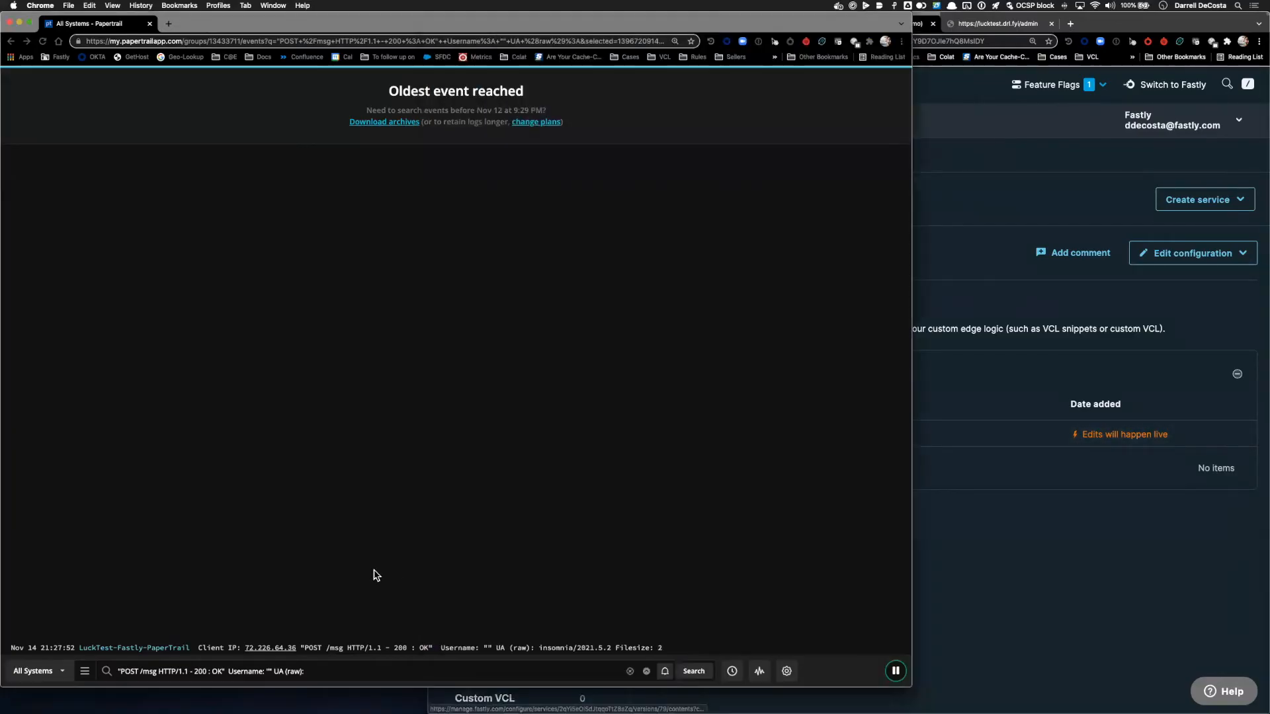
Select the full insomnia/2021.5.2 user agent string in the fake score log line.
double_click(557, 648)
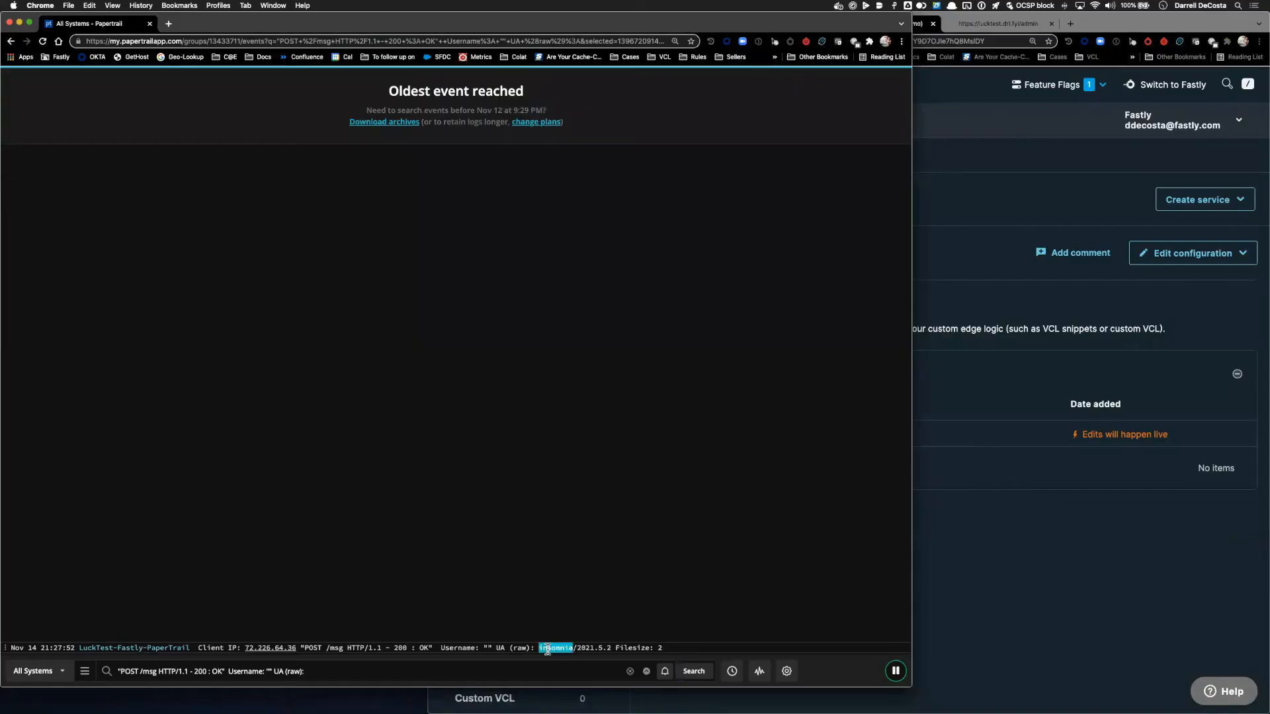
drag(540, 648, 609, 648)
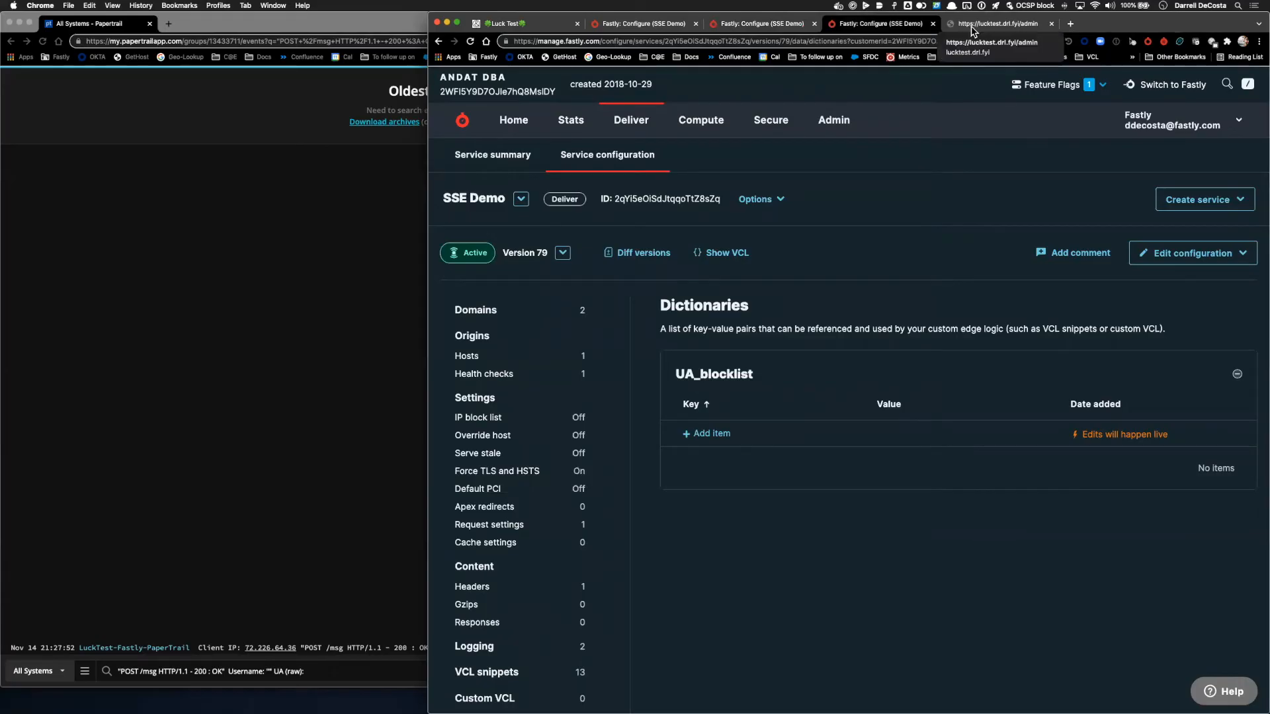
Enter insomnia/2021.5.2 in the admin banhammer field and ban it.
click(996, 24)
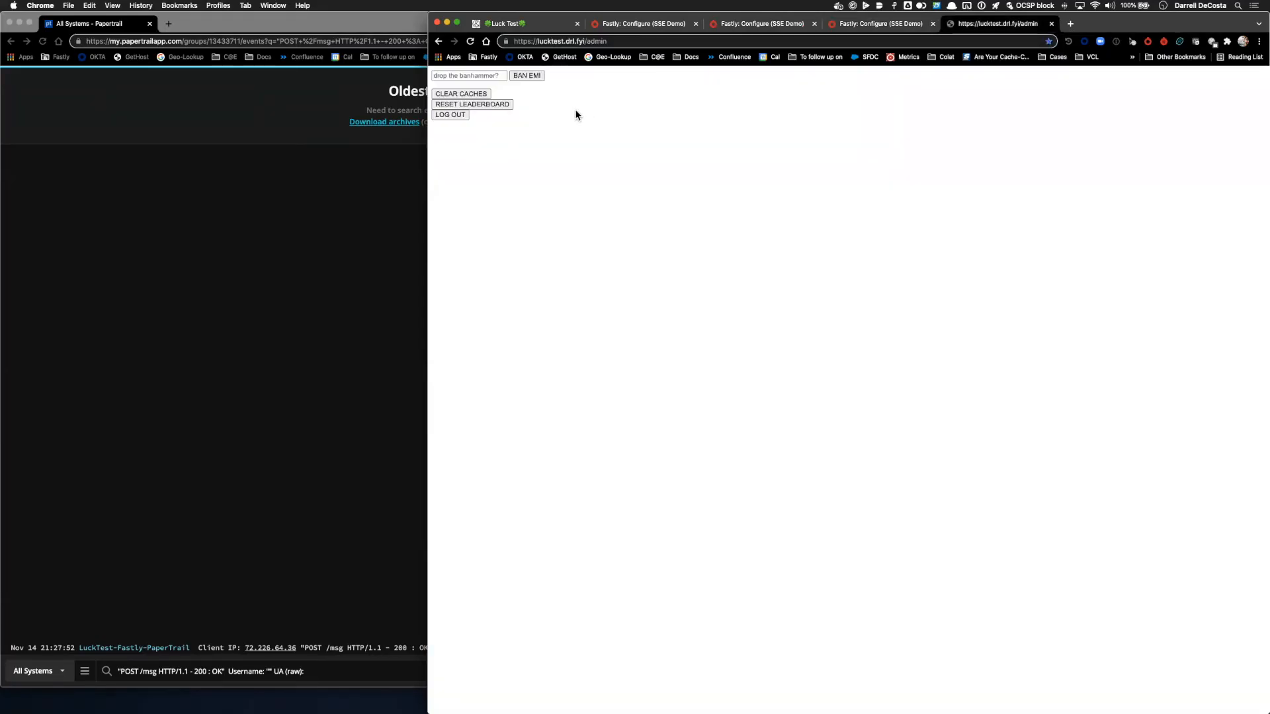
text(insomnia/2021.5.2)
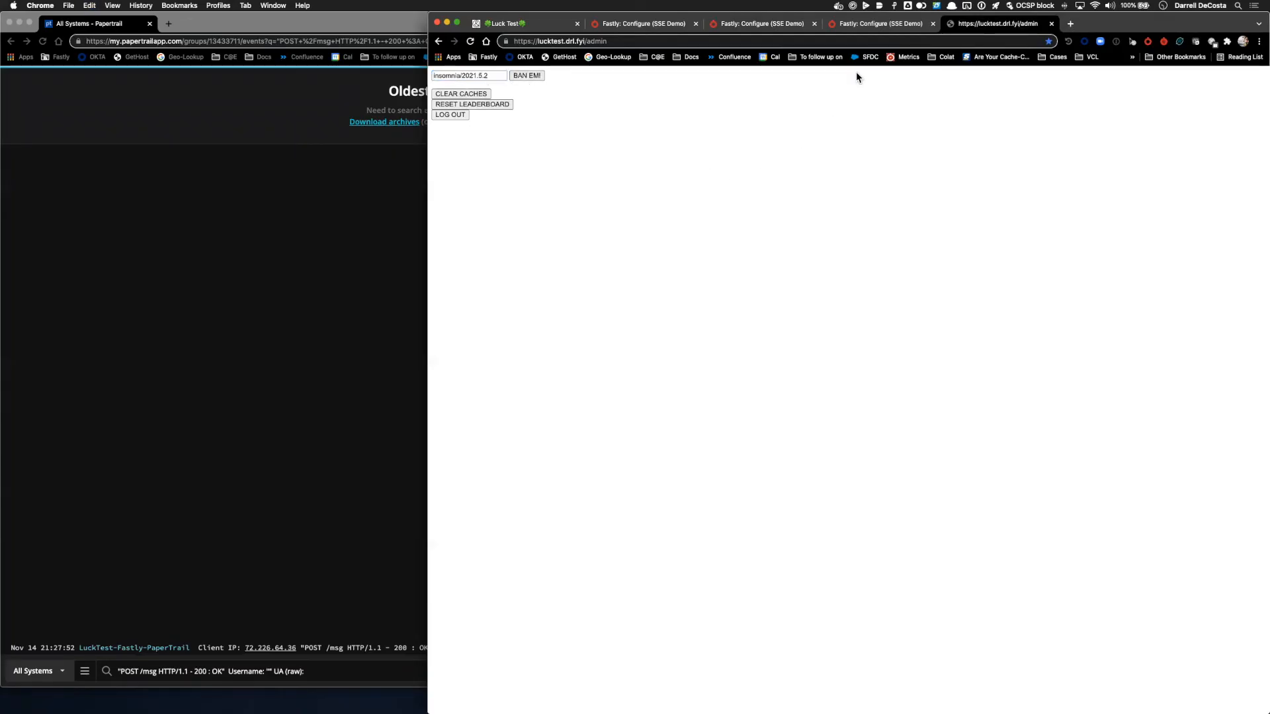
click(878, 23)
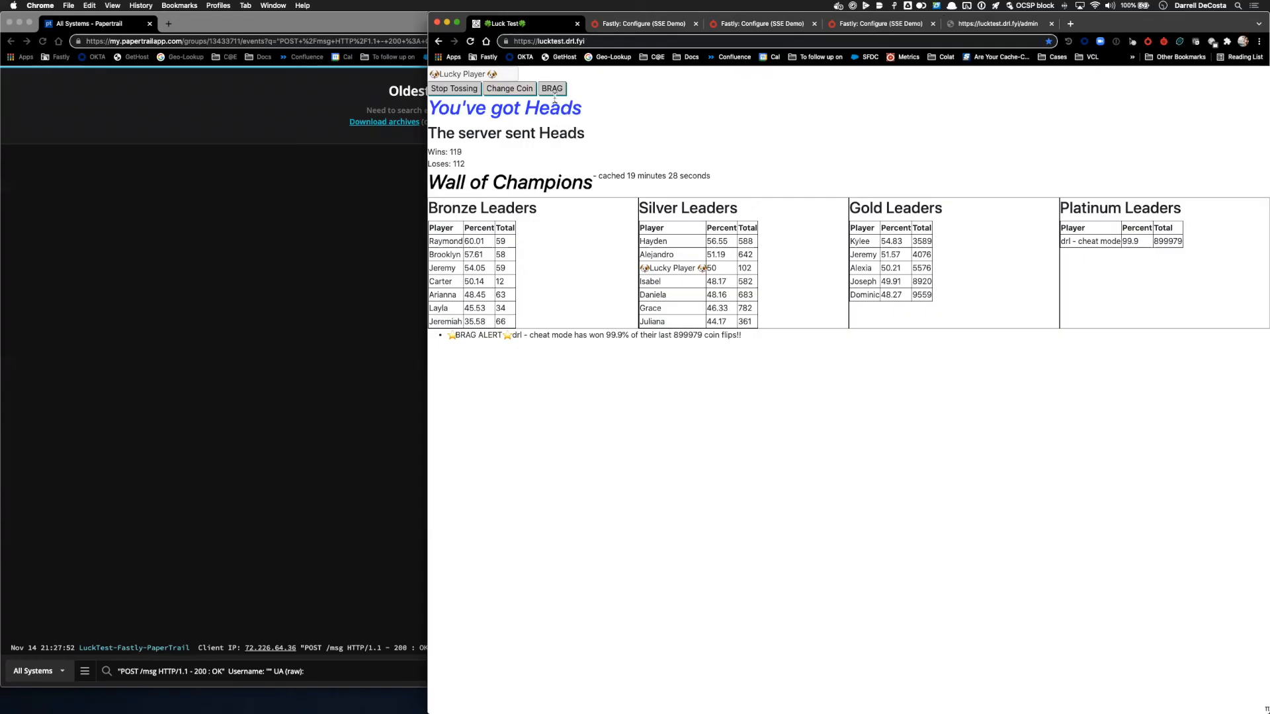
Brag to show the leaderboard with the cheat-mode Platinum entry.
click(552, 89)
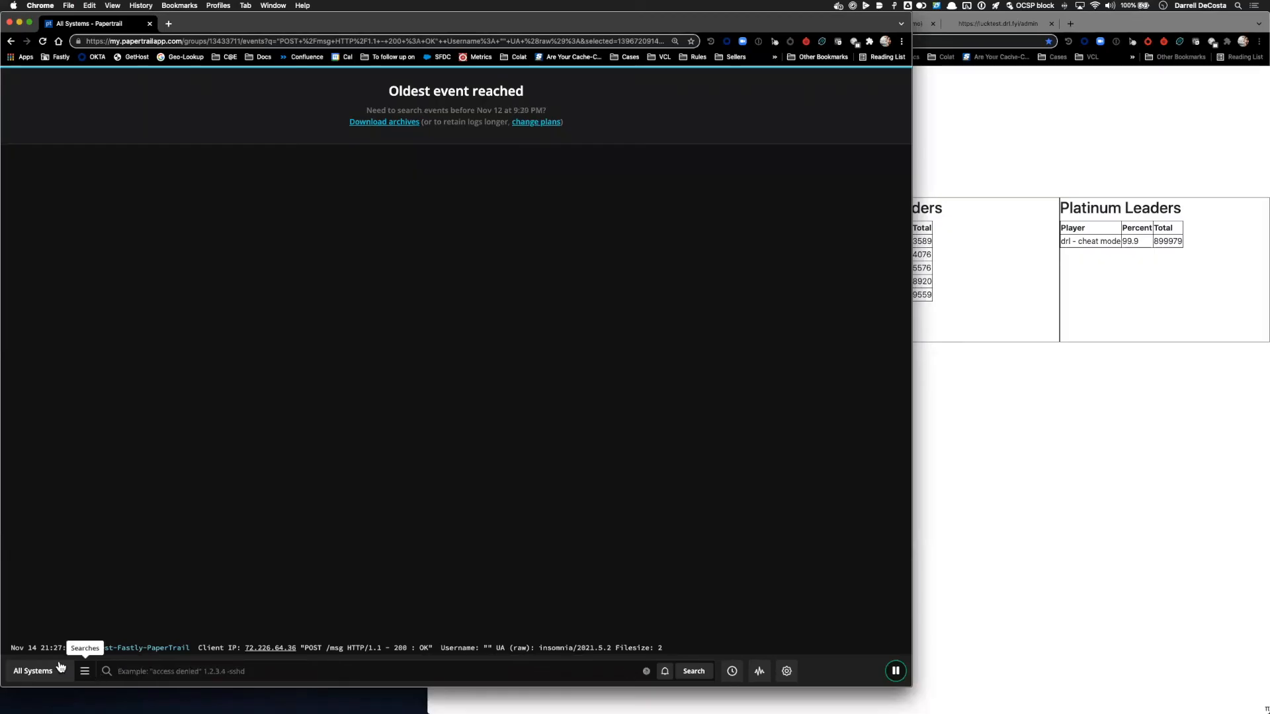
Run the saved POST /msg search to list all score submissions.
click(83, 671)
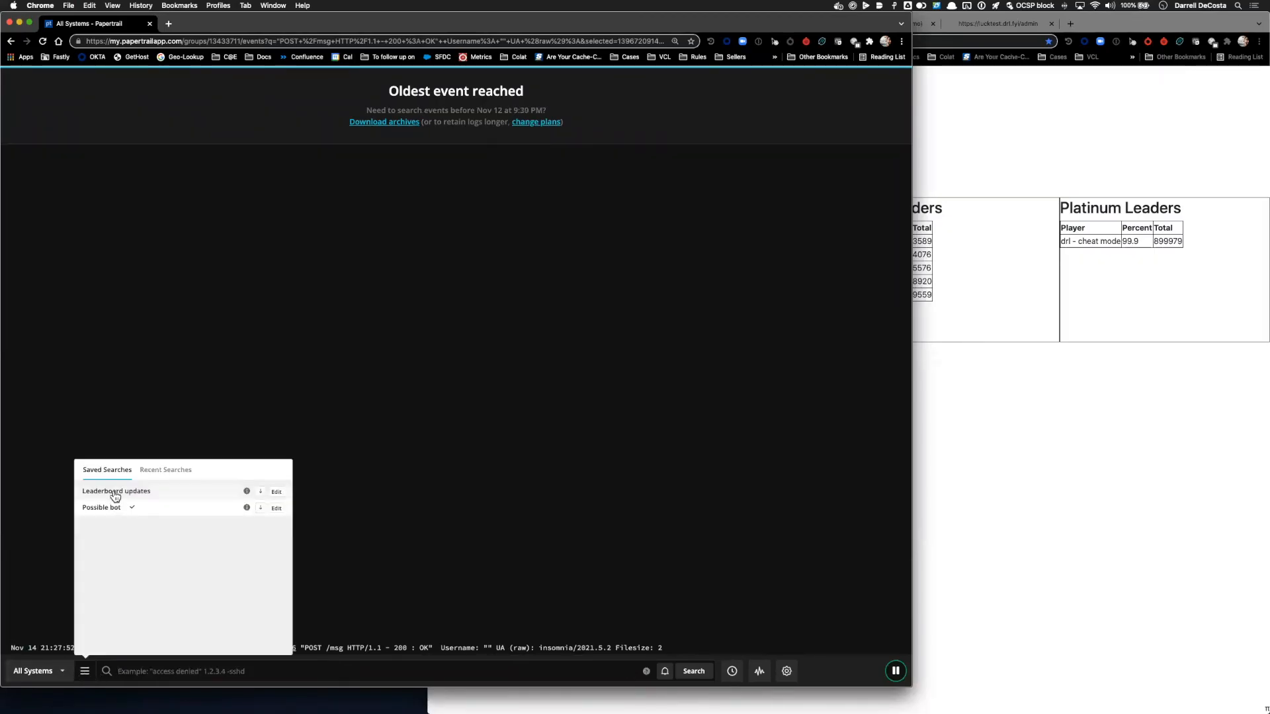
click(117, 491)
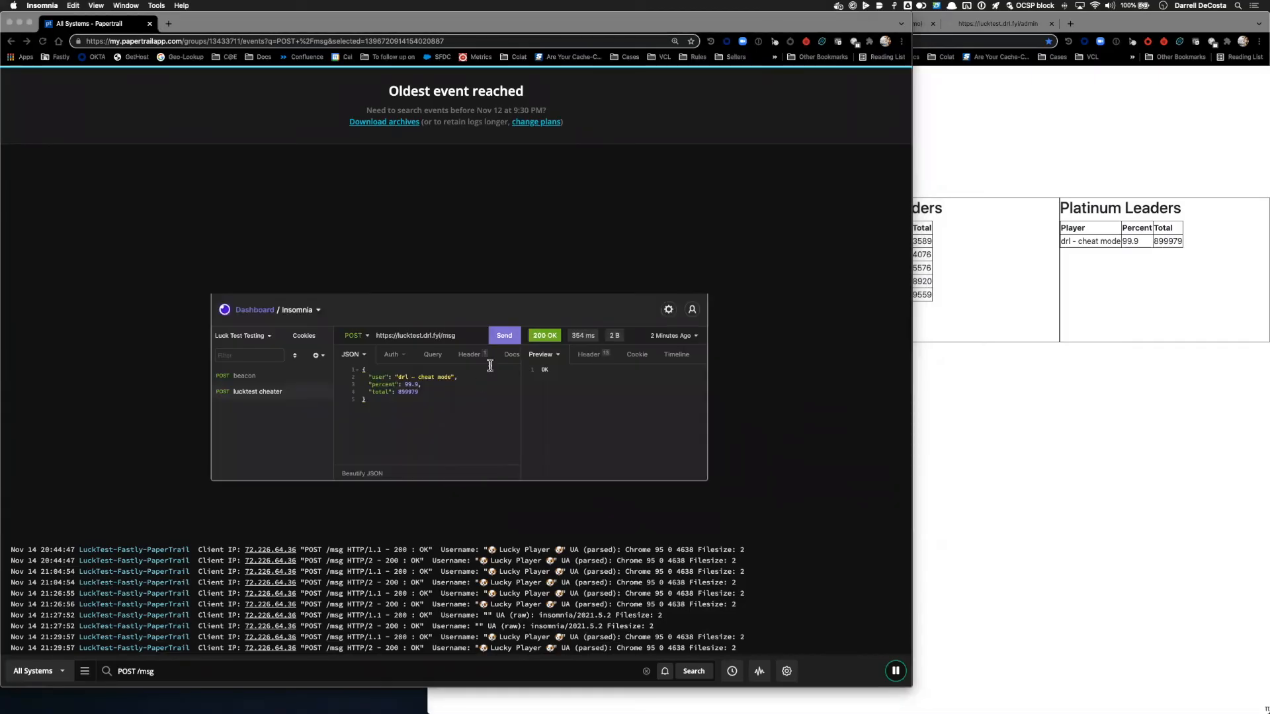
Resend the cheat-mode score POST, which now returns 403 Forbidden.
click(503, 335)
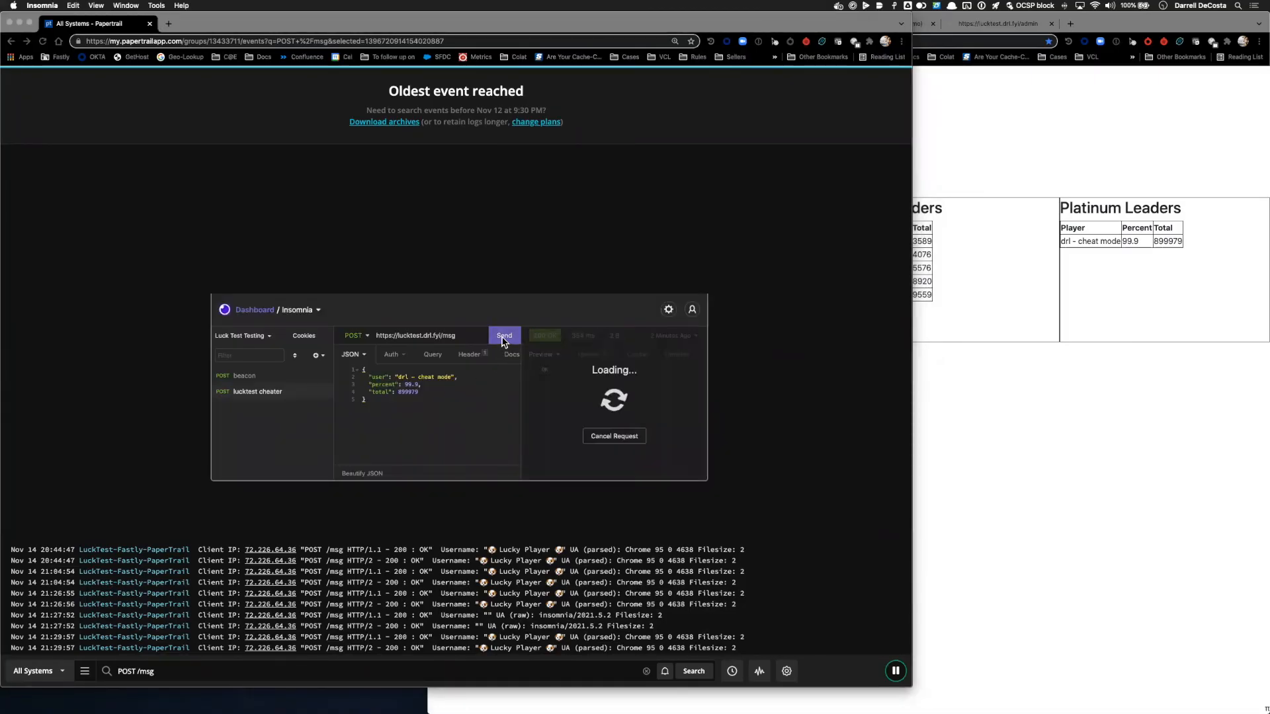
click(504, 335)
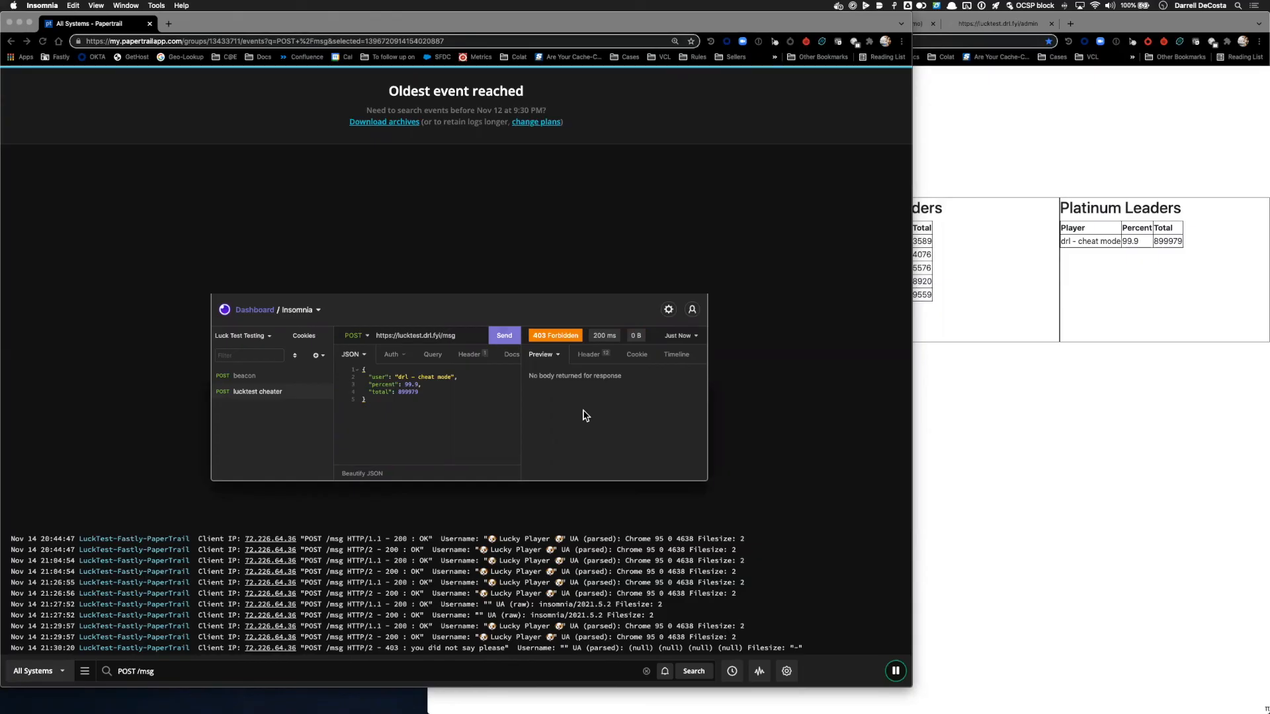
mouse_move(397, 662)
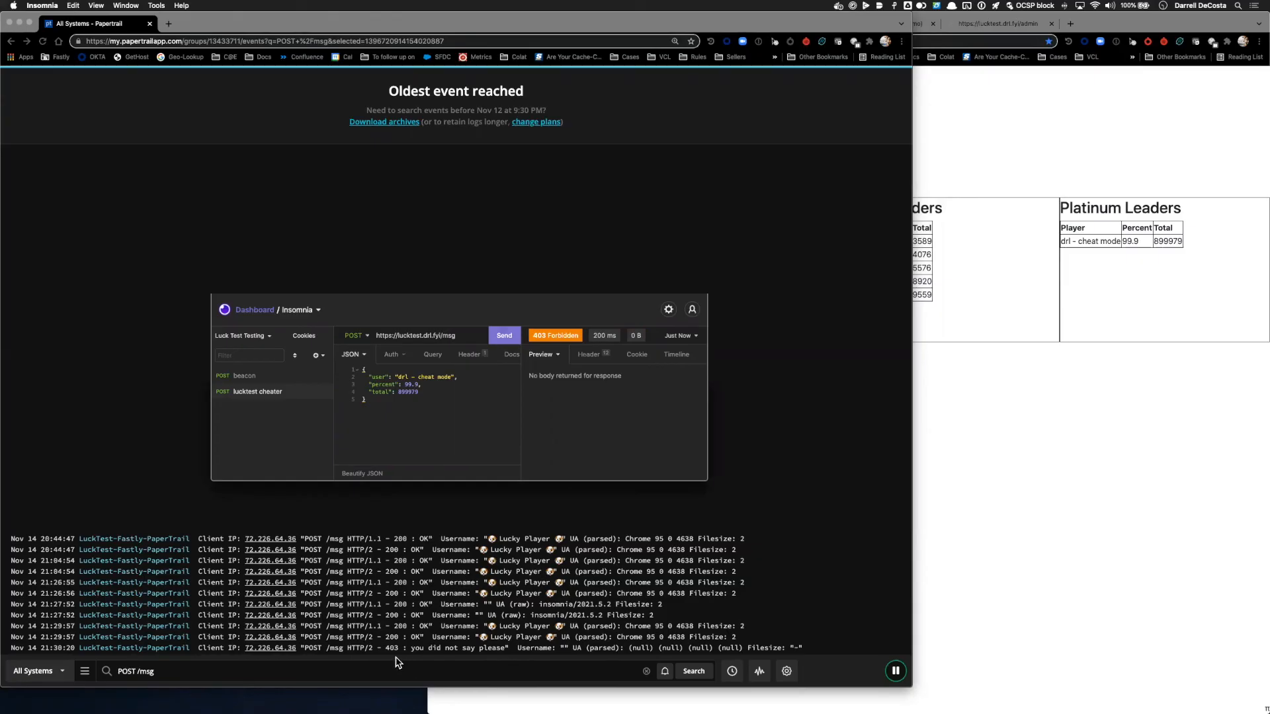
mouse_move(389, 655)
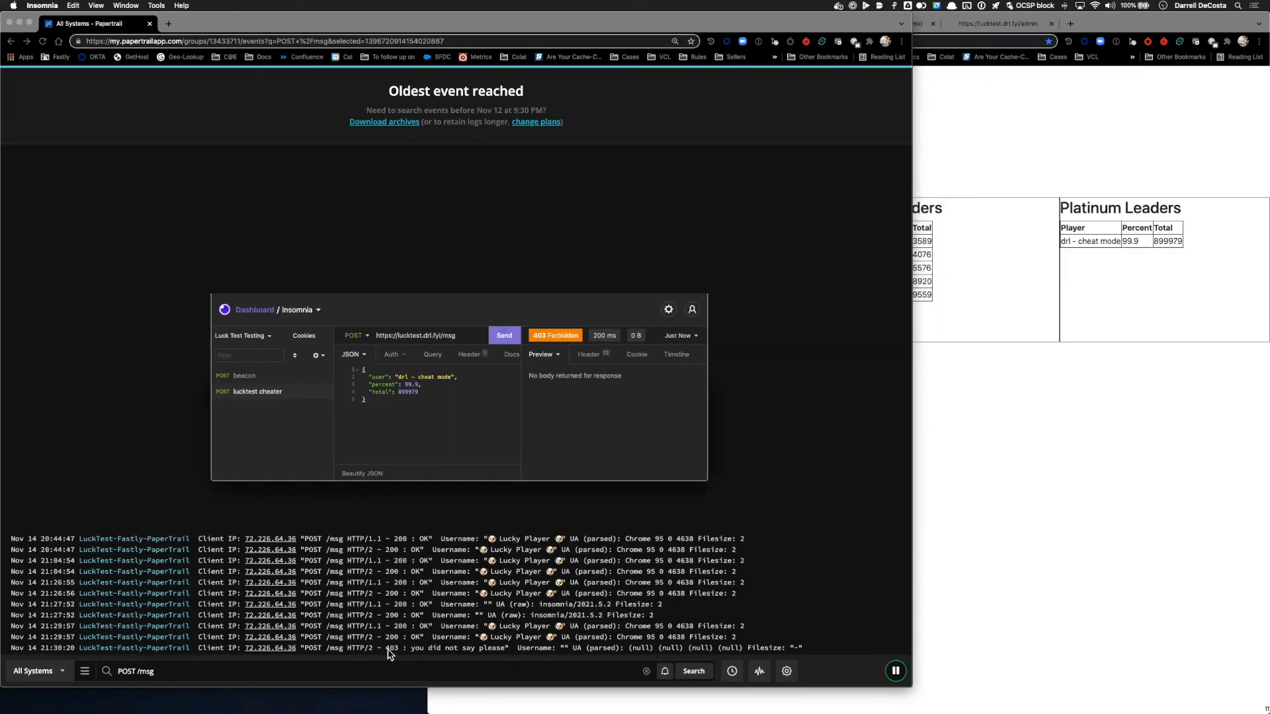